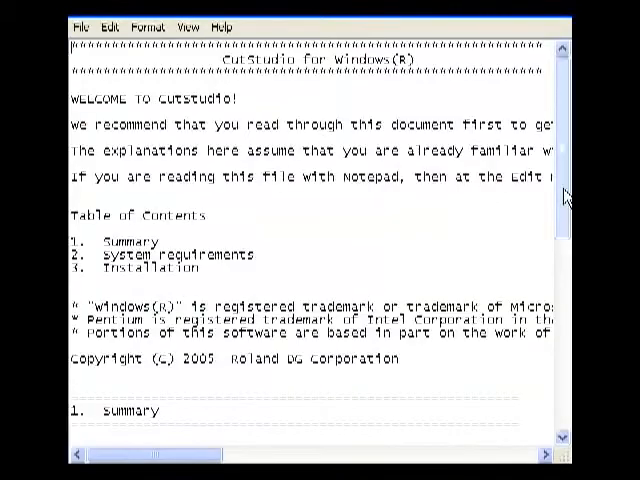
- Install CutStudio through the InstallShield wizard with the default destination folder and Roland CutStudio program group
scroll("down", 3)
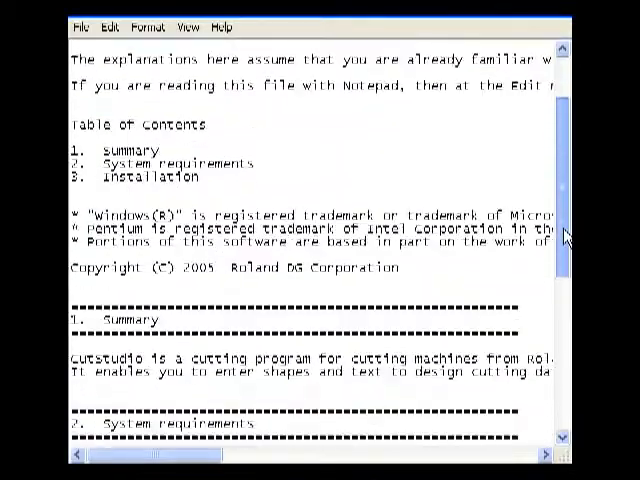
scroll("down", 3)
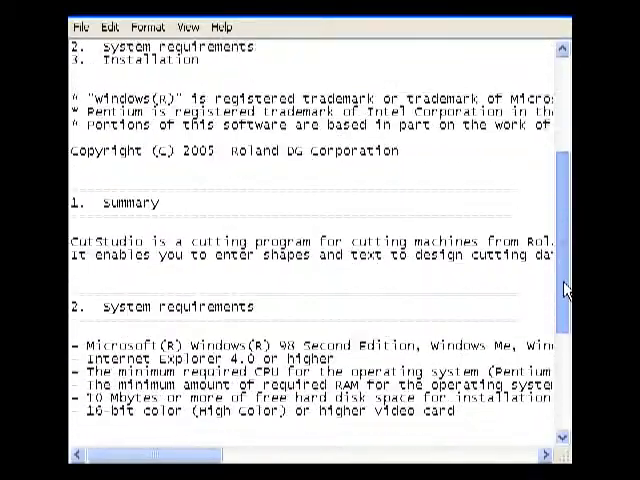
scroll("down", 3)
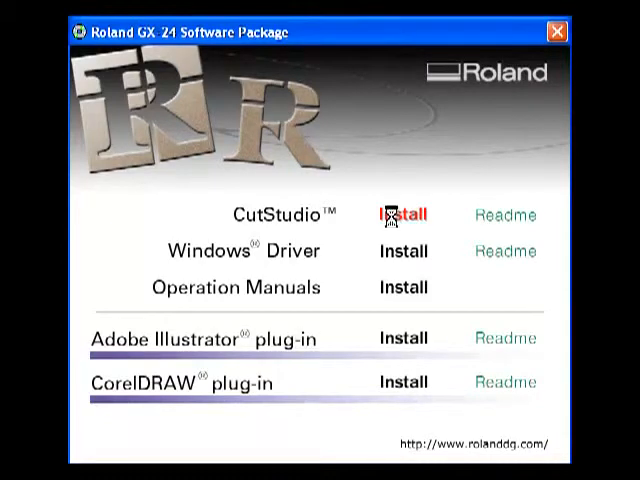
left_click(402, 216)
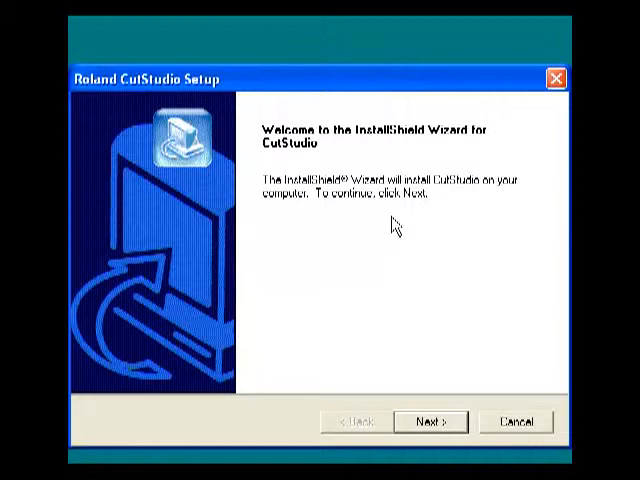
left_click(428, 420)
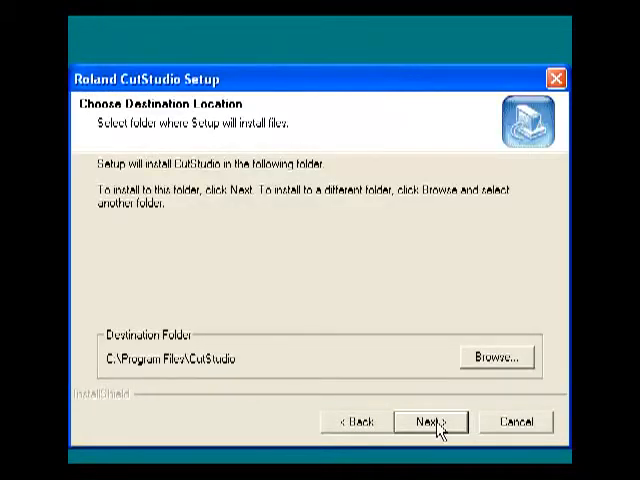
left_click(428, 420)
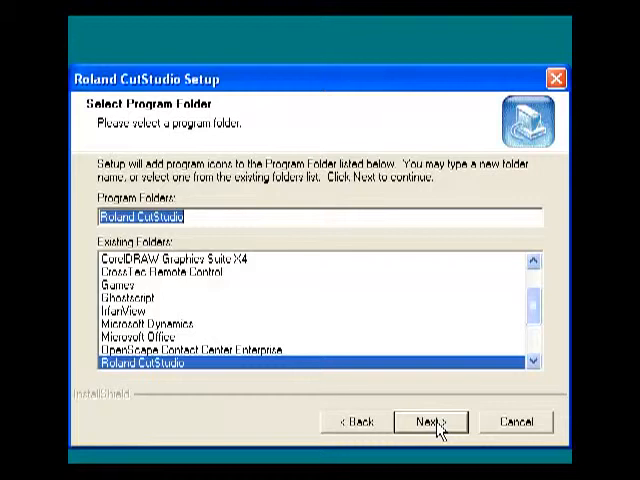
left_click(428, 420)
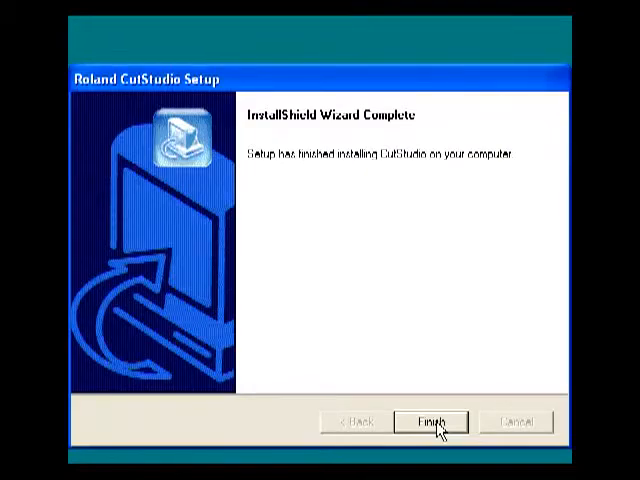
left_click(430, 420)
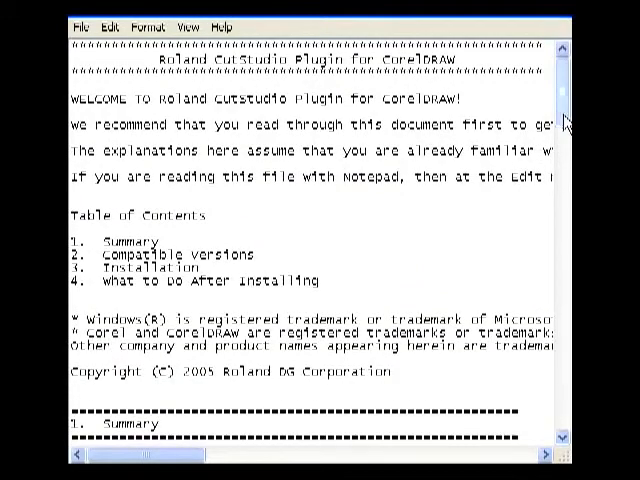
scroll("down", 3)
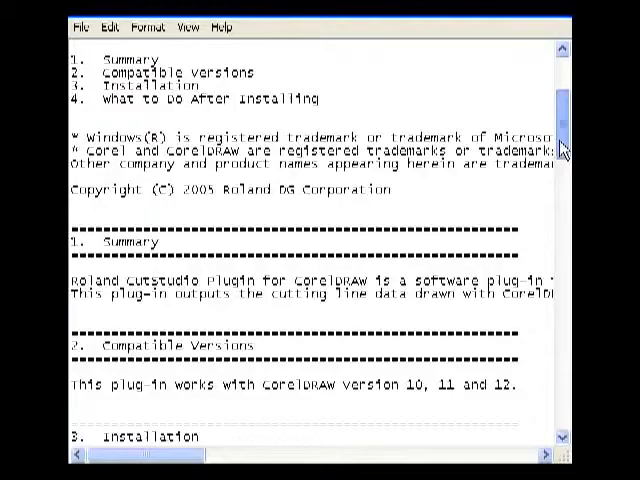
scroll("down", 3)
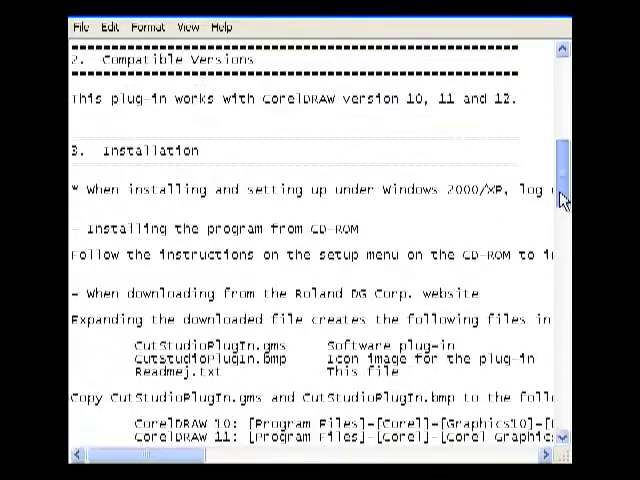
scroll("down", 3)
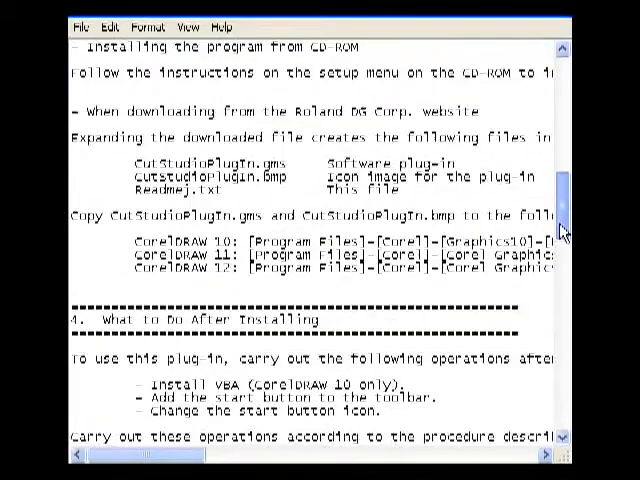
scroll("down", 3)
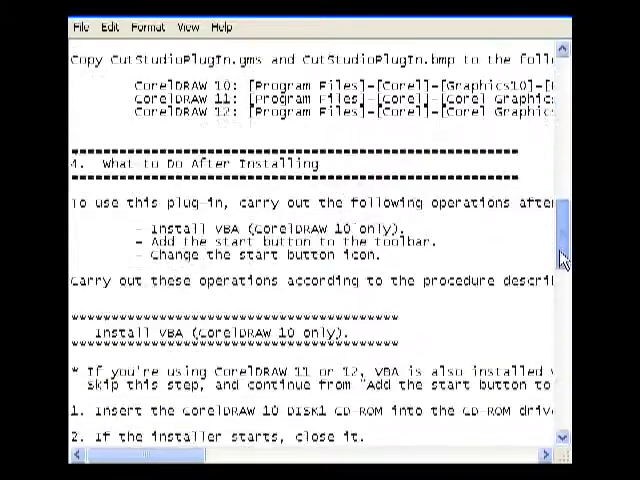
scroll("down", 3)
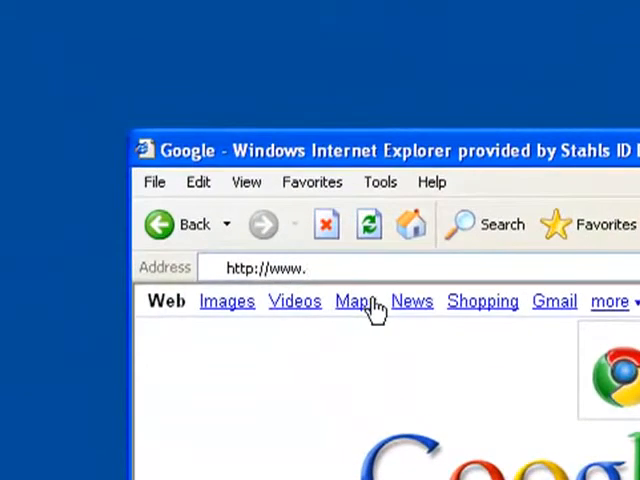
type("roland")
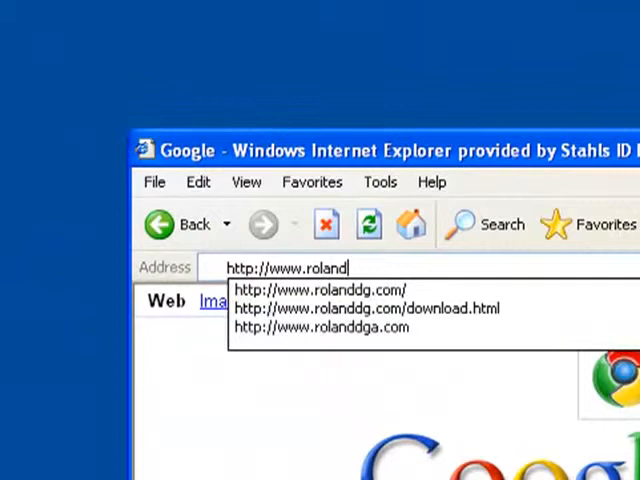
type("dg.com/")
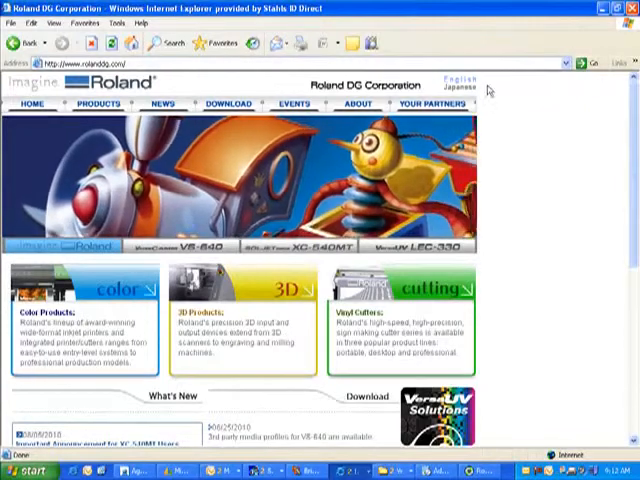
left_click(232, 104)
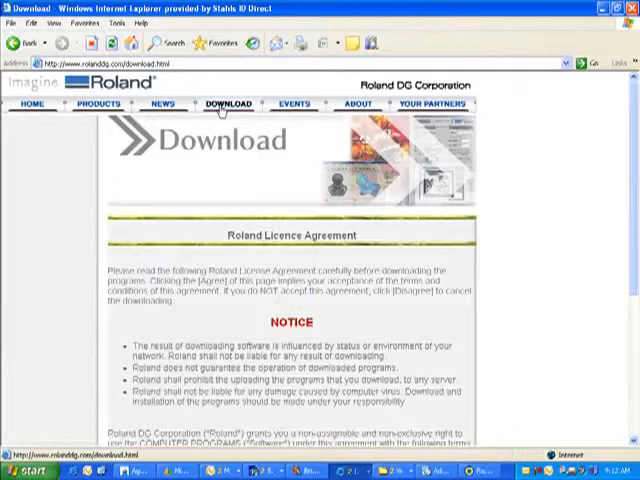
- Agree to the Roland licence agreement to reach the downloads listing
scroll("down", 3)
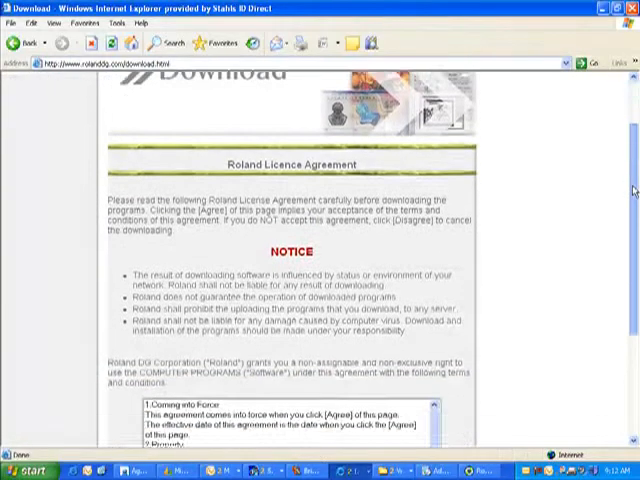
scroll("down", 3)
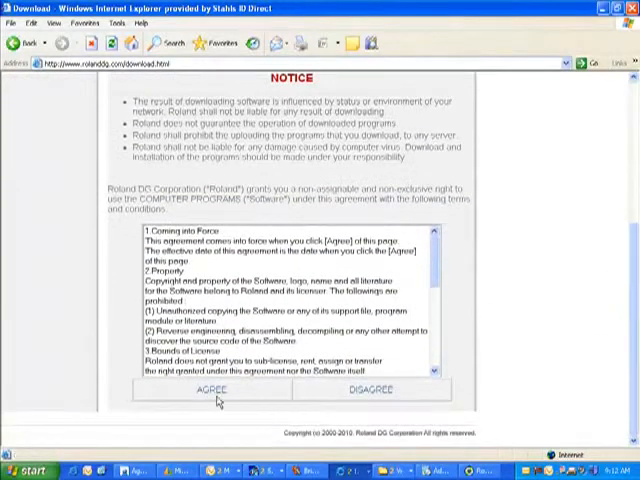
left_click(212, 390)
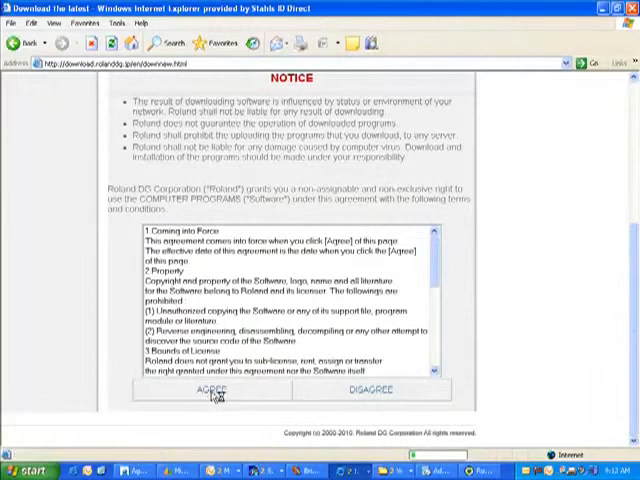
left_click(210, 390)
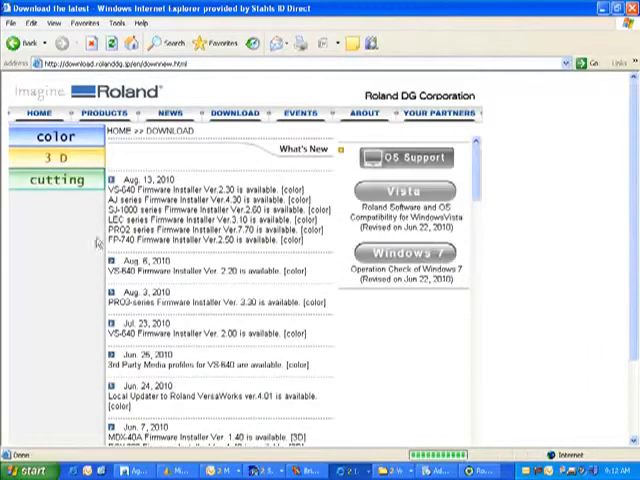
- Choose the GX-24 under cutting machines and reach the Windows CutStudio Plug-in for CorelDRAW page
left_click(60, 180)
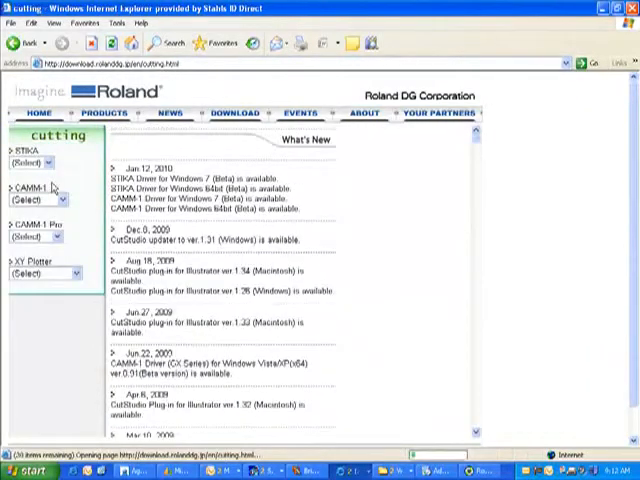
left_click(38, 190)
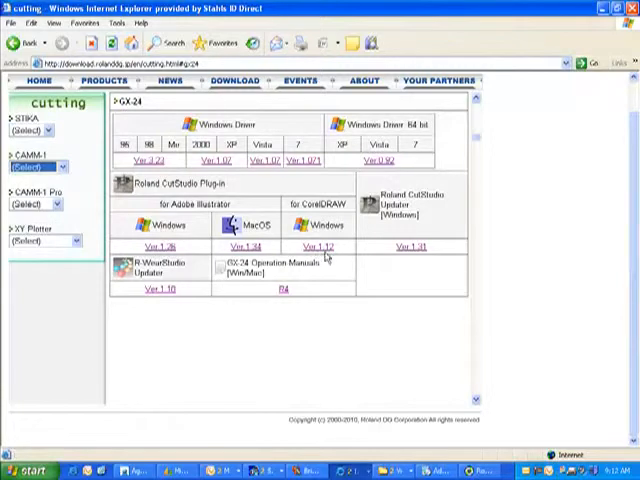
left_click(312, 246)
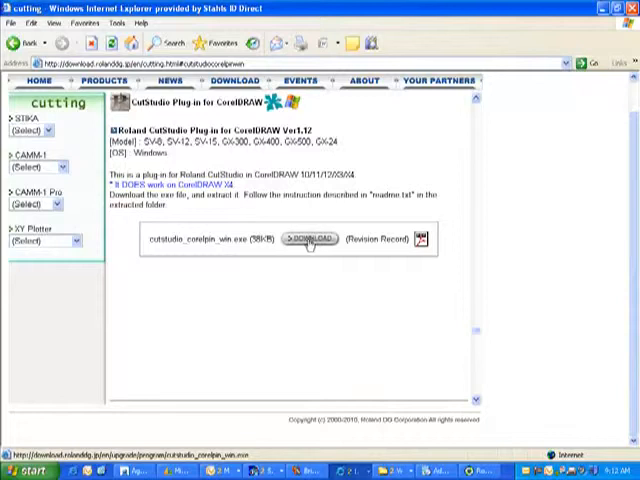
- Download the CorelDRAW plug-in, run it past both security warnings and extract its files
left_click(308, 240)
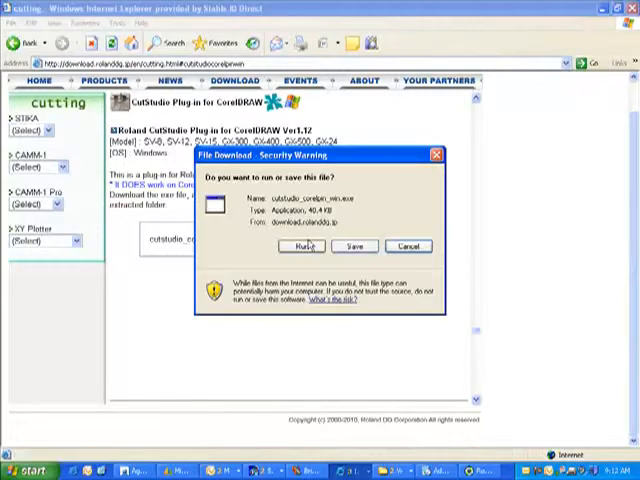
mouse_move(344, 246)
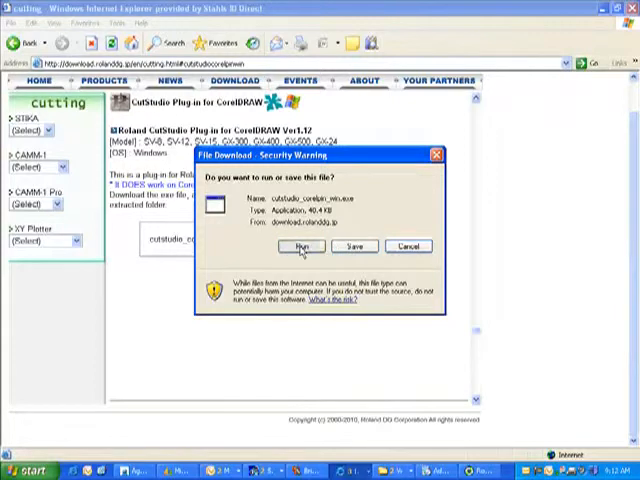
left_click(300, 246)
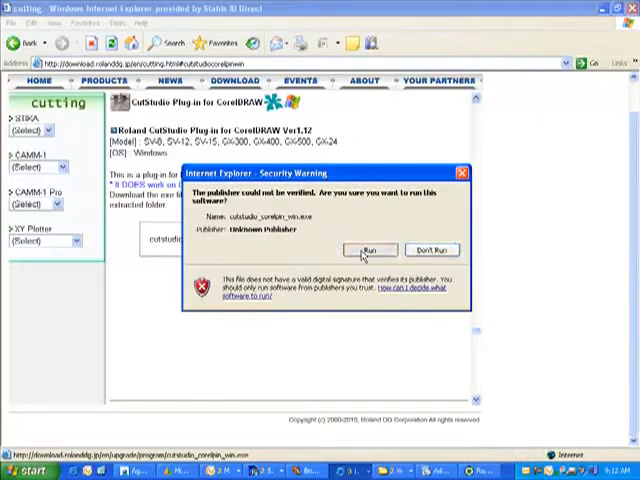
left_click(370, 250)
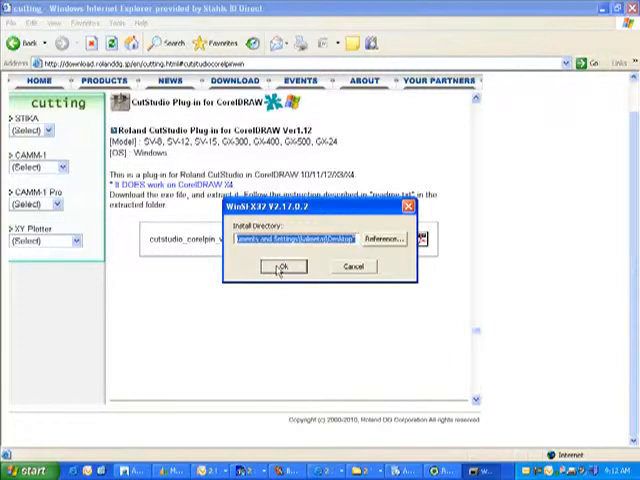
left_click(284, 266)
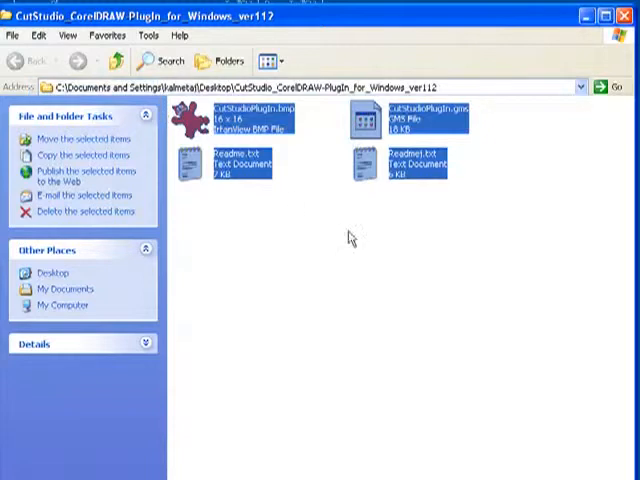
- Browse from My Computer to CorelDRAW Graphics Suite 14's Draw\GMS folder and place the plug-in files there
left_click(20, 468)
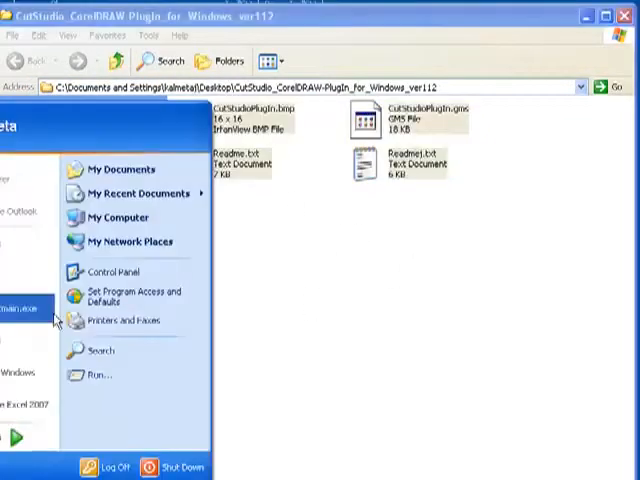
left_click(120, 216)
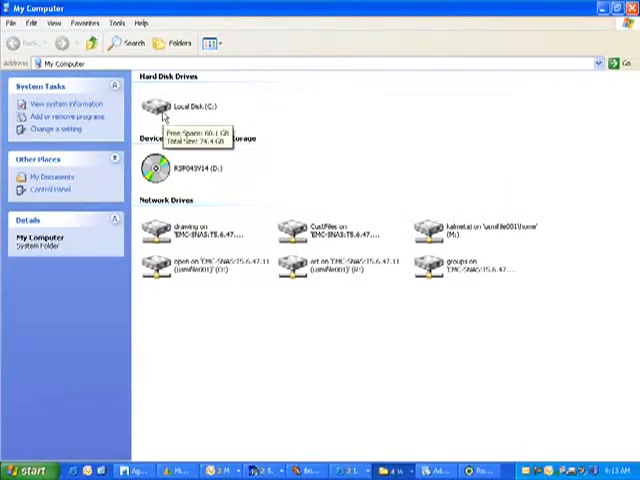
double_click(156, 108)
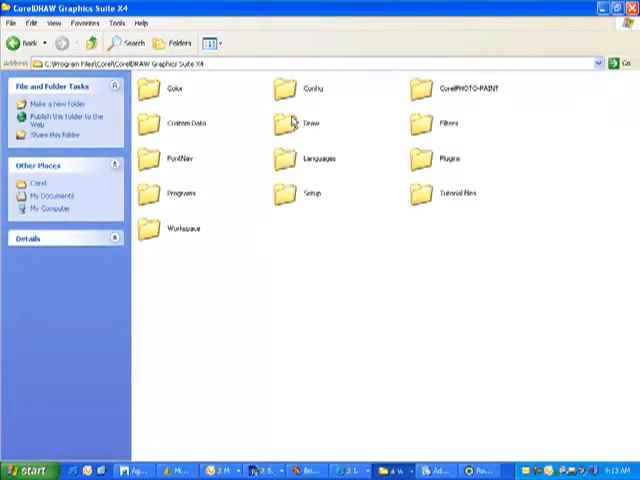
double_click(304, 122)
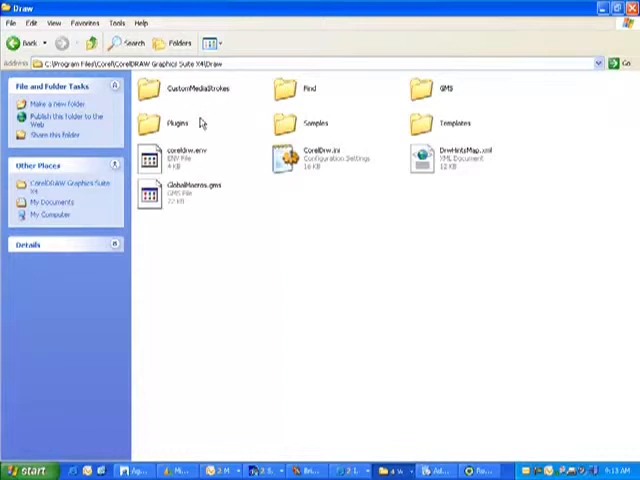
left_click(24, 22)
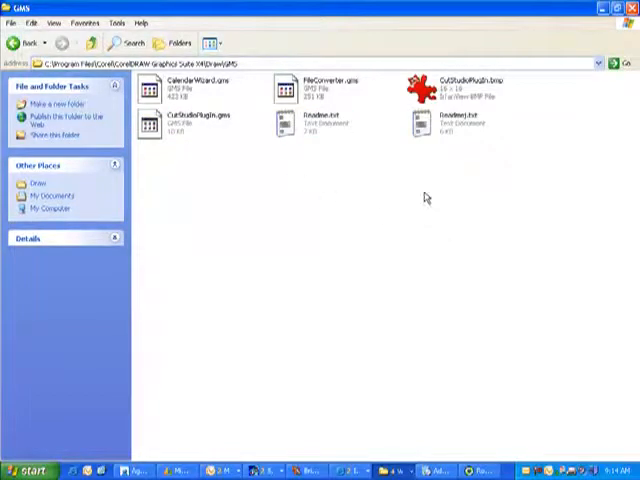
left_click(24, 472)
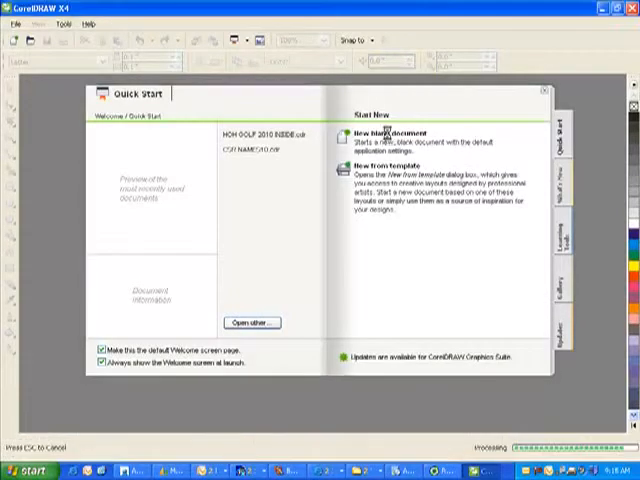
- Start a blank drawing and show the macro commands in CorelDRAW's Customization options
left_click(262, 24)
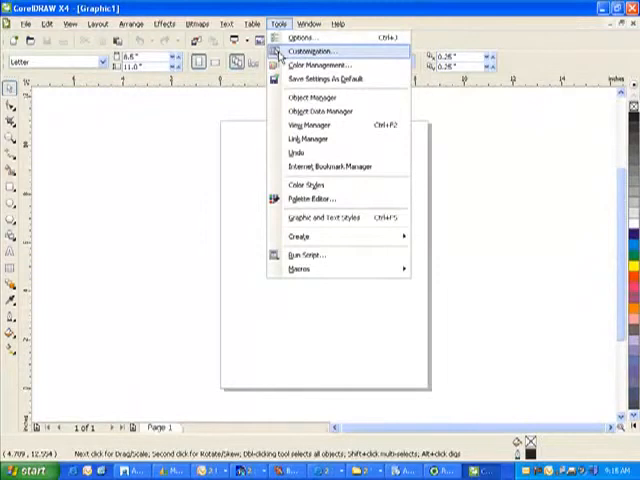
left_click(308, 52)
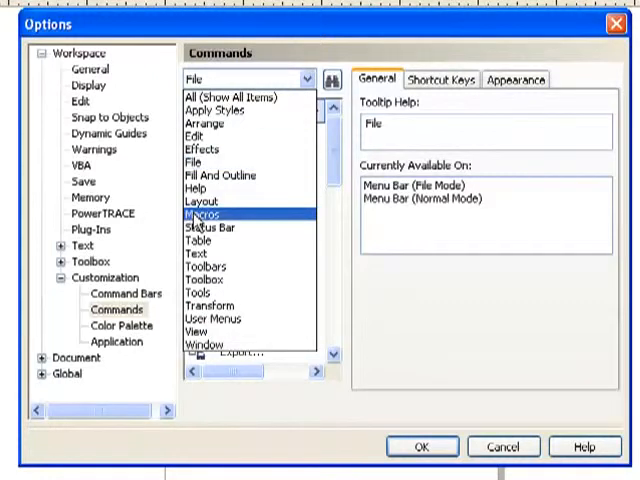
left_click(196, 216)
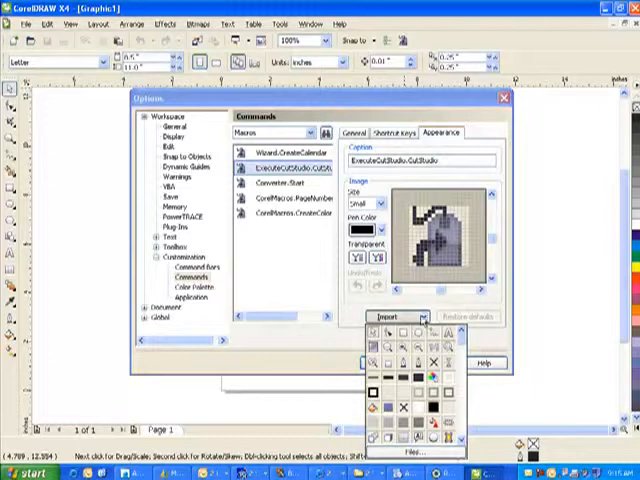
- Import CutStudioPlugin.bmp from the GMS folder as the ExecuteCutStudio command icon
left_click(386, 316)
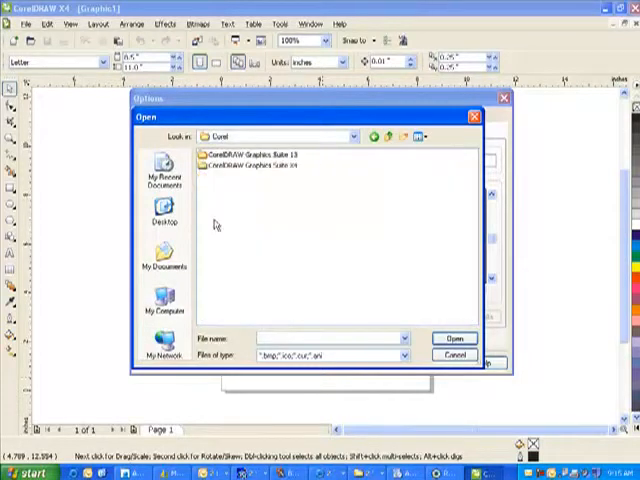
double_click(244, 160)
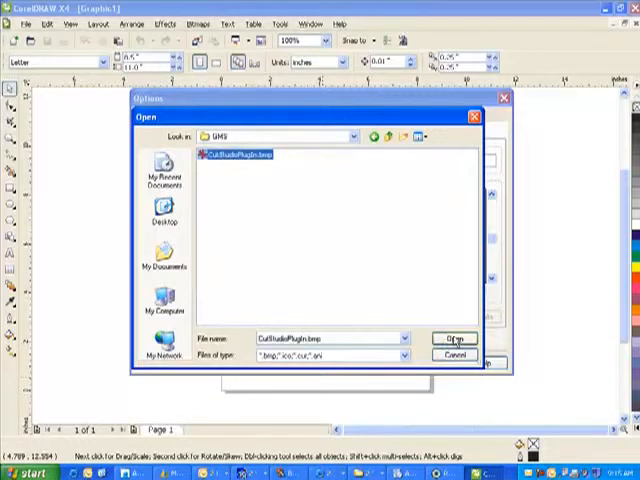
left_click(454, 338)
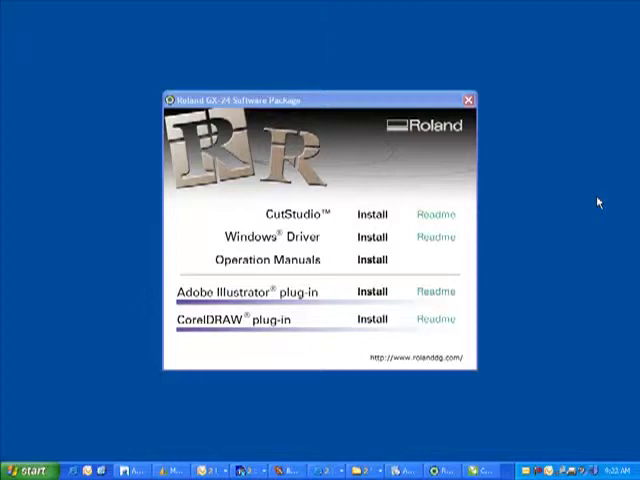
mouse_move(580, 228)
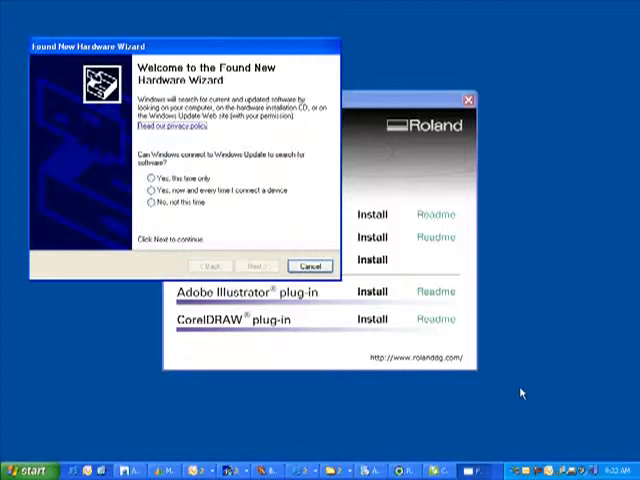
- Decline Windows Update, install the GX-24 driver automatically and continue past the unsigned driver warning
left_click(152, 200)
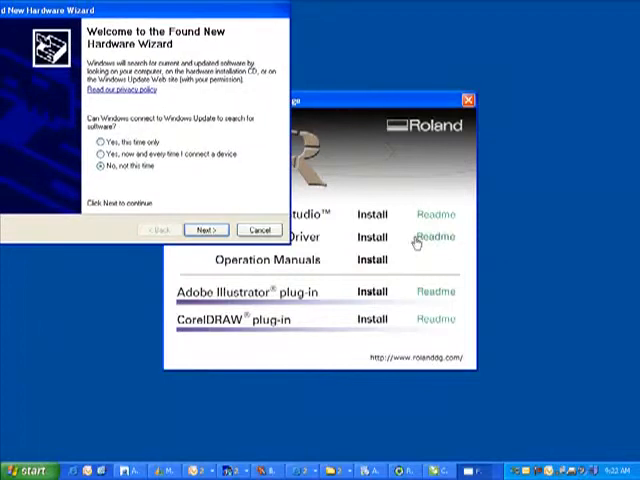
left_click(436, 236)
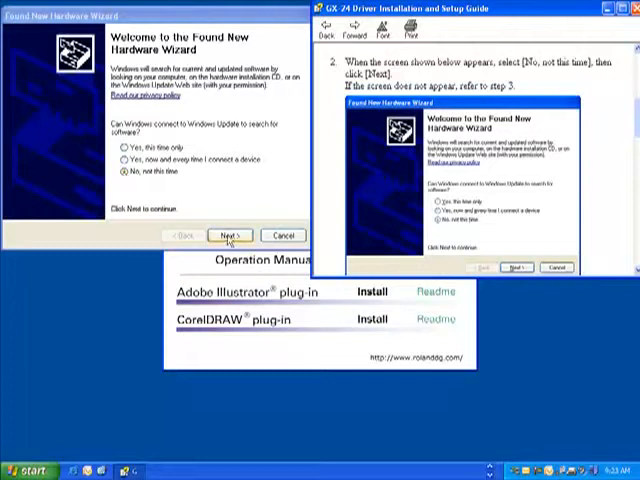
left_click(228, 236)
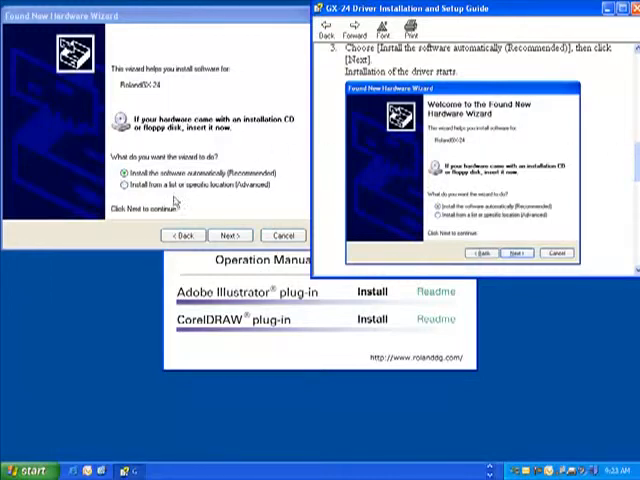
left_click(232, 236)
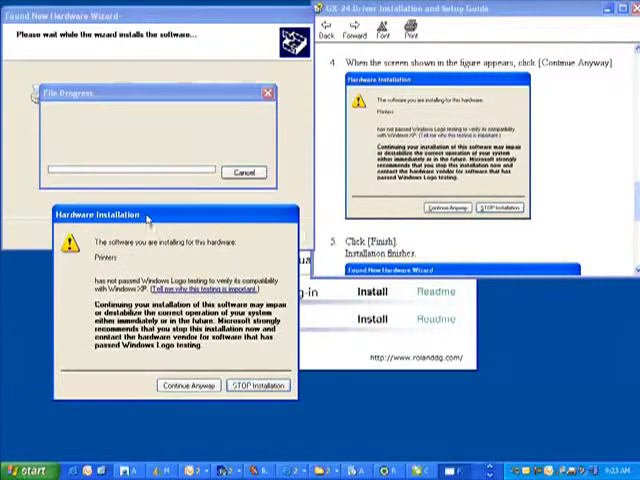
left_click(188, 386)
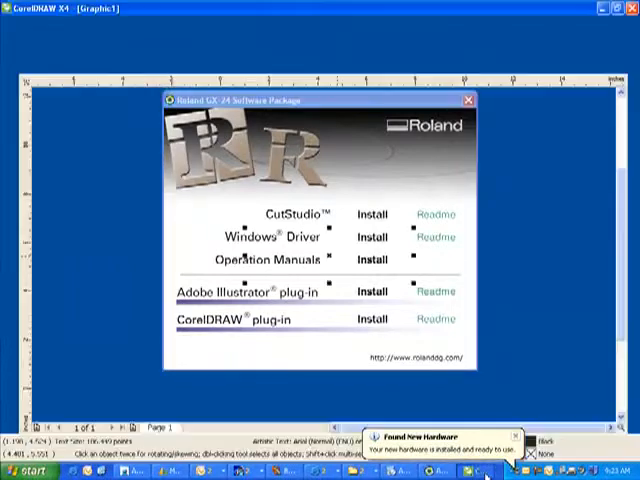
- Send the TEST lettering to the Roland GX-24, accepting the move to the media edge
left_click(466, 100)
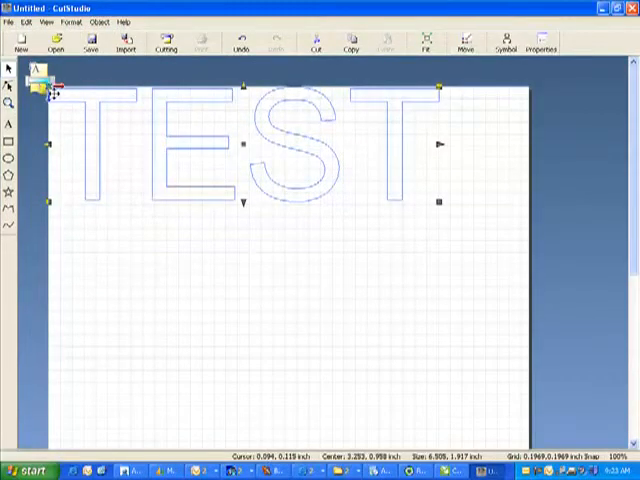
left_click(8, 20)
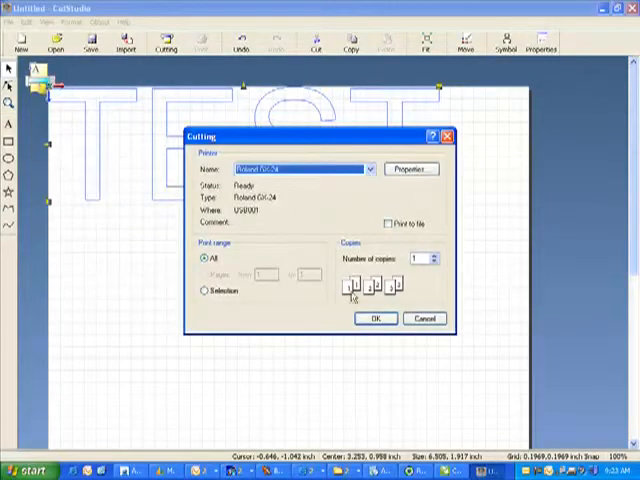
left_click(372, 318)
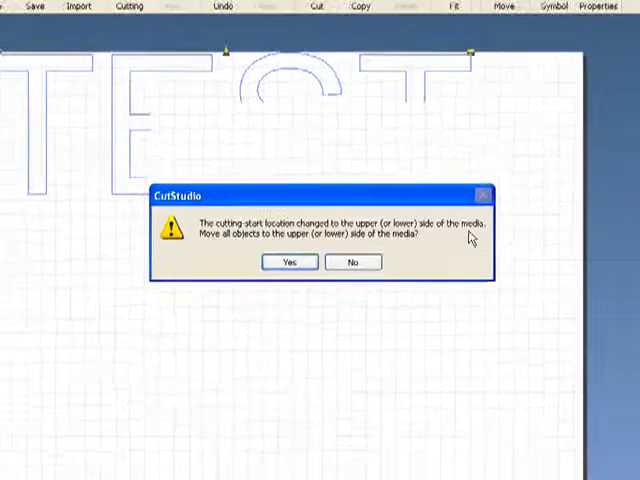
left_click(290, 260)
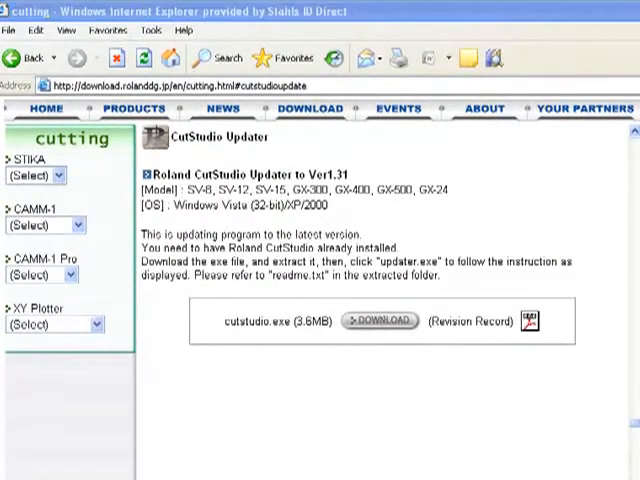
- Download the cutstudio.exe Ver.1.31 updater and run it past both security warnings
left_click(380, 320)
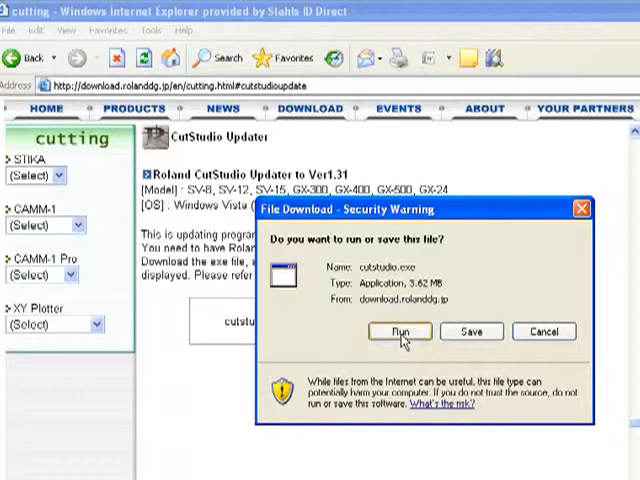
left_click(400, 332)
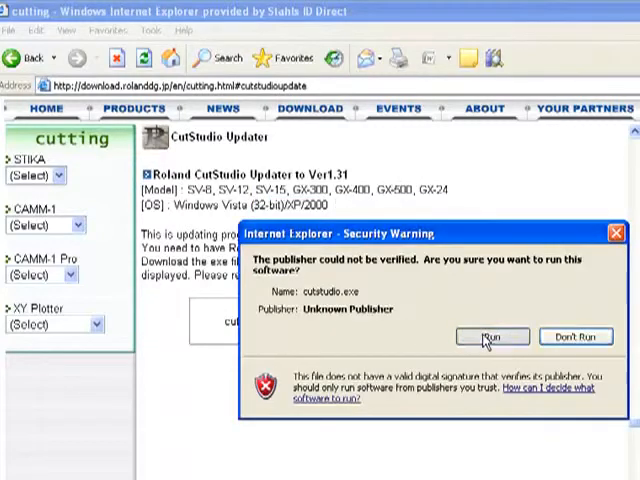
left_click(488, 336)
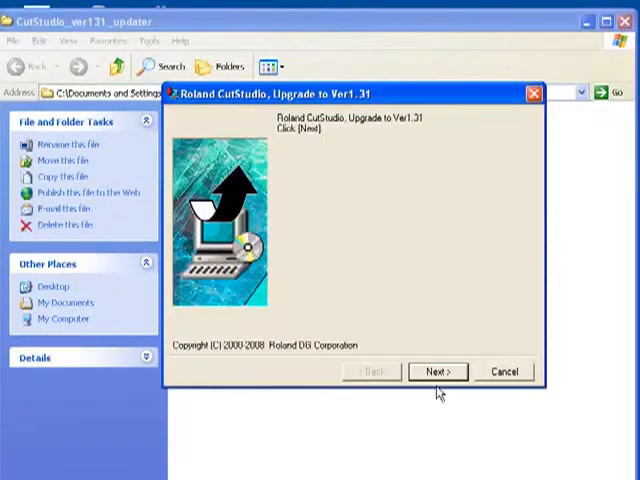
- Pass the upgrade welcome page and agree to the licence to reach the ready-to-upgrade step
left_click(436, 372)
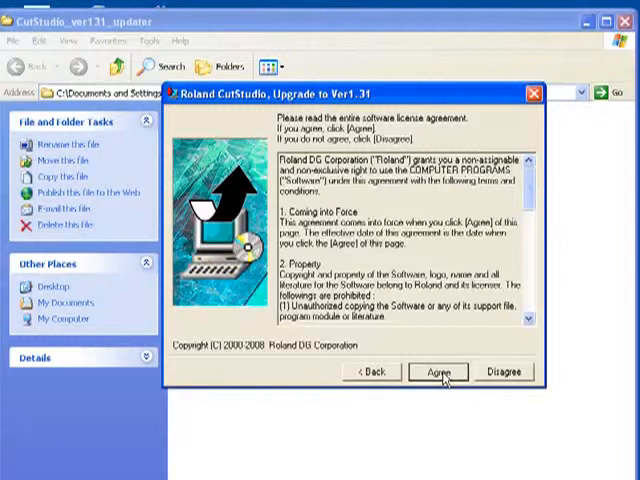
left_click(436, 372)
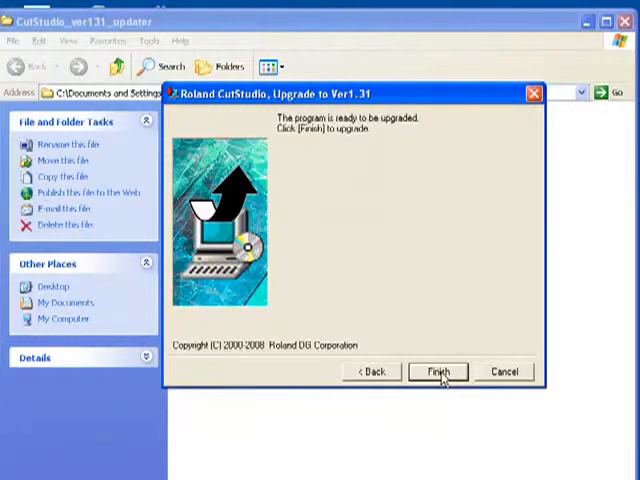